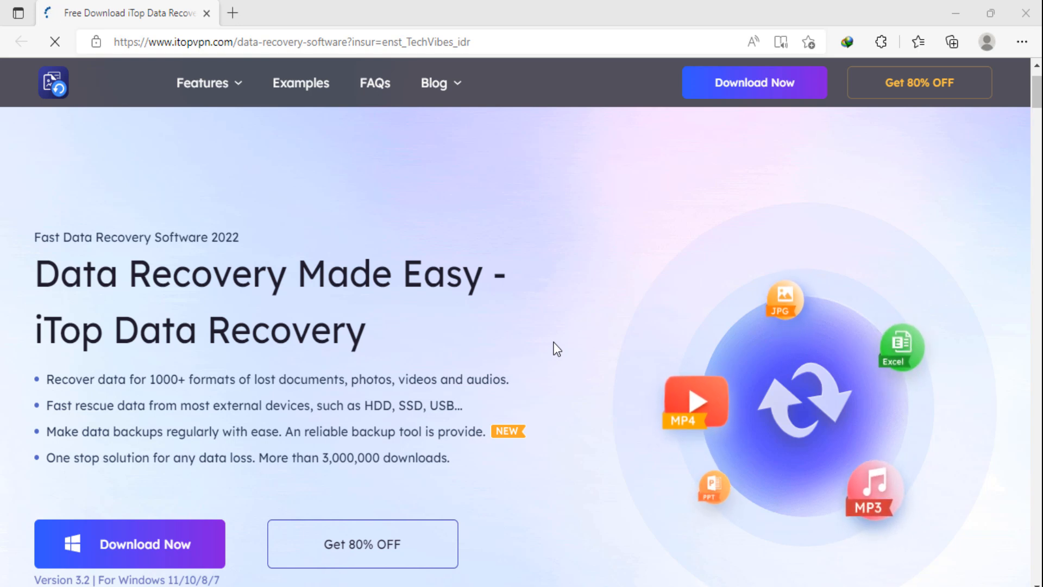
Scroll the scan locations and keep only New Volume (F:) checked
scroll(down, 3)
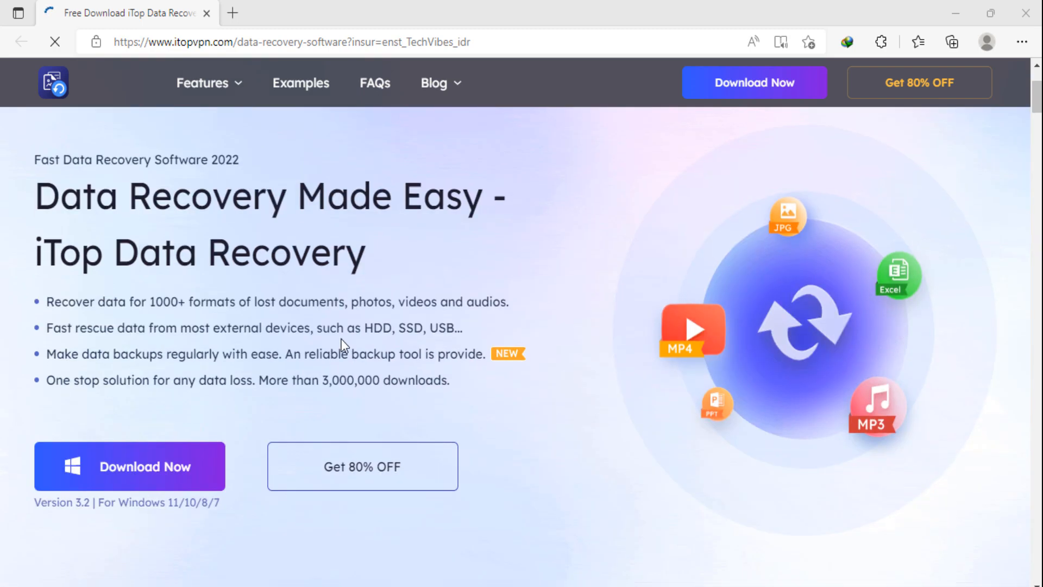
scroll(down, 3)
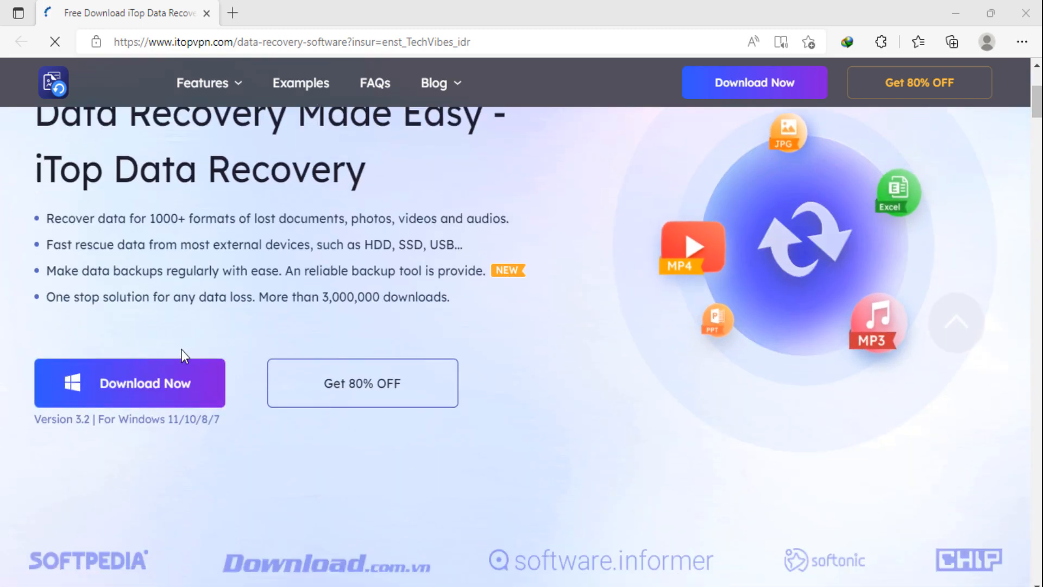
scroll(down, 3)
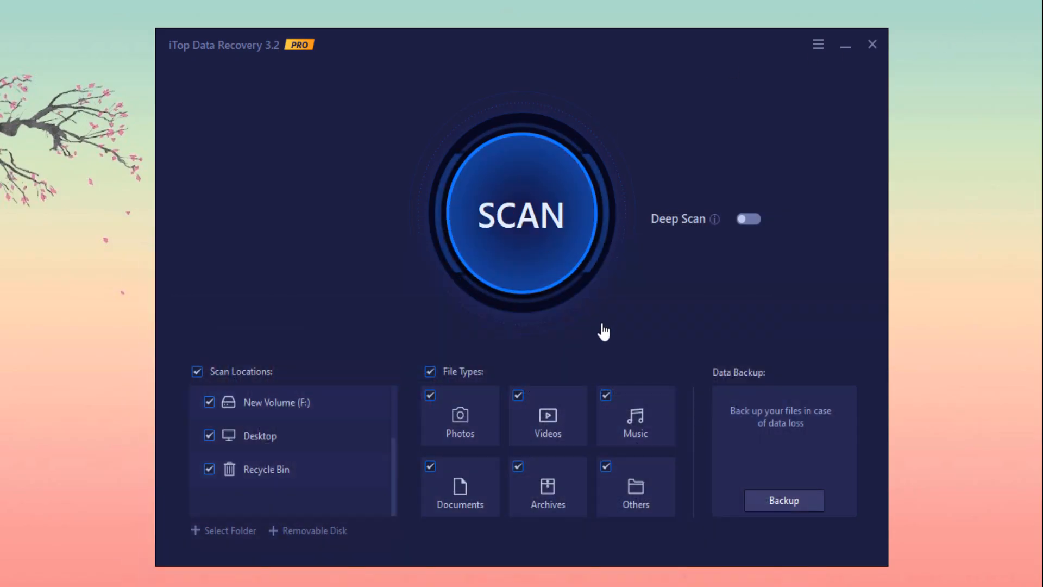
mouse_move(525, 369)
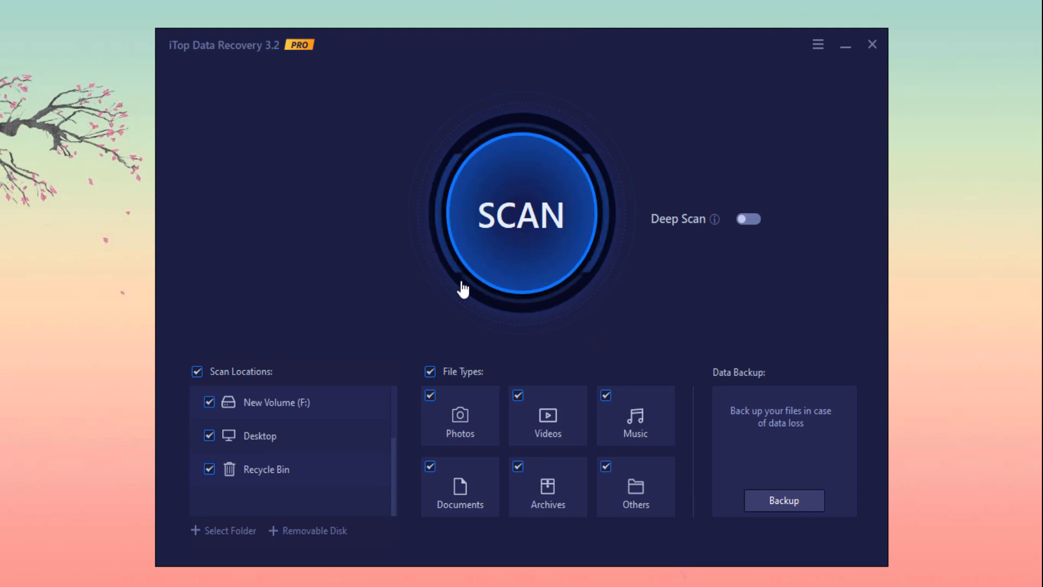
mouse_move(628, 311)
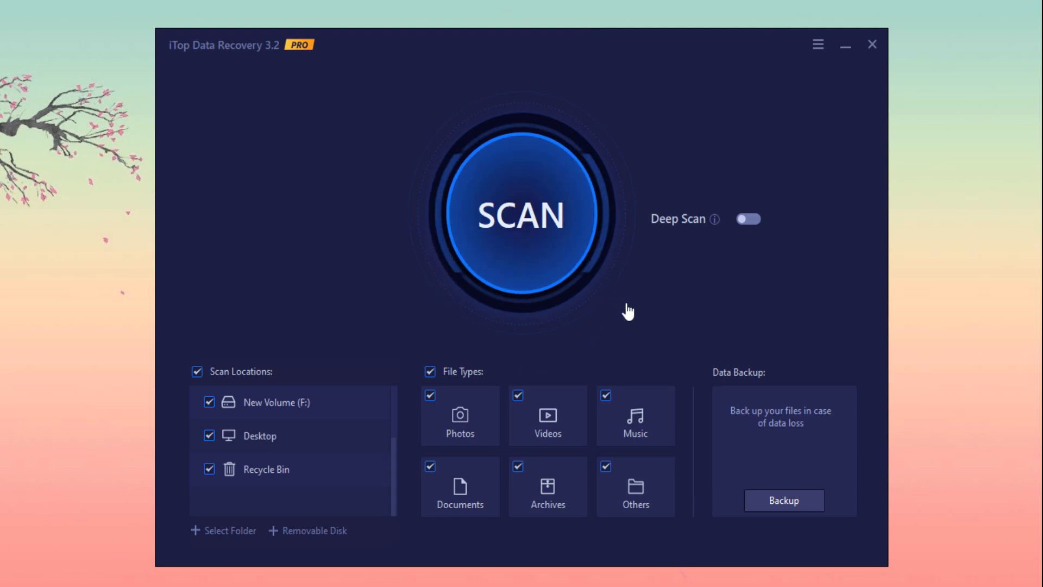
mouse_move(392, 291)
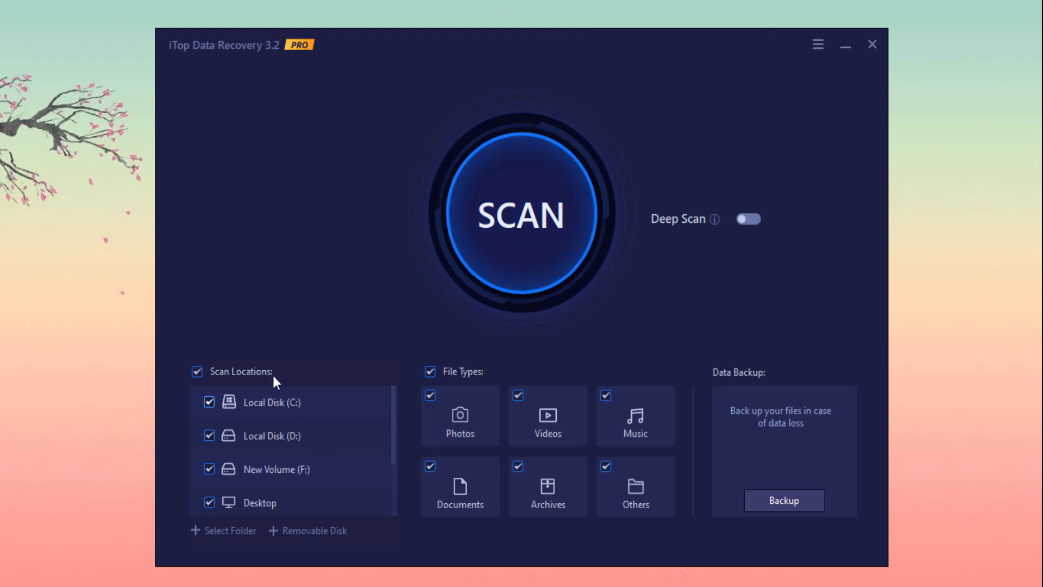
scroll(down, 3)
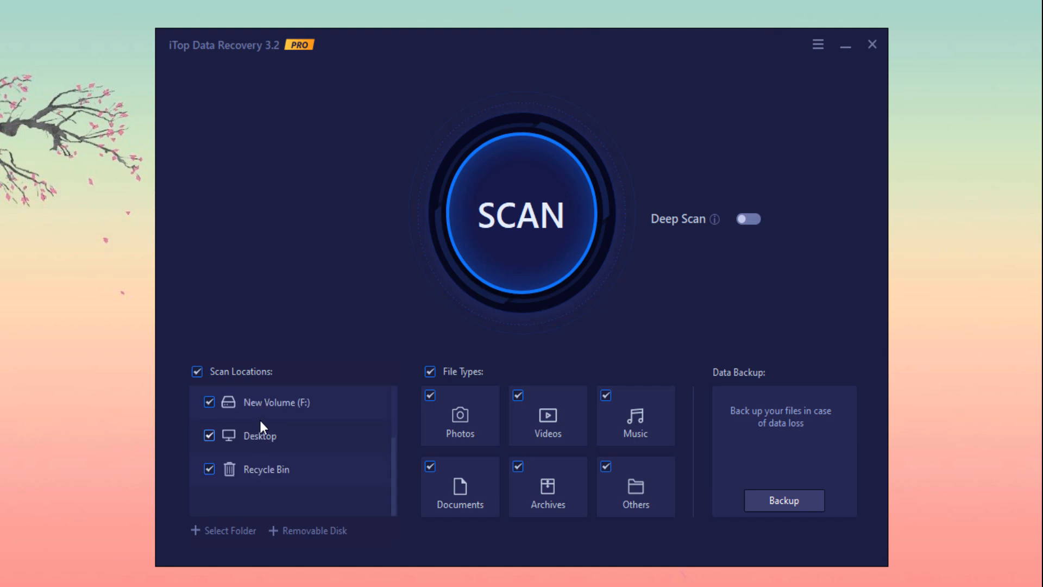
mouse_move(340, 450)
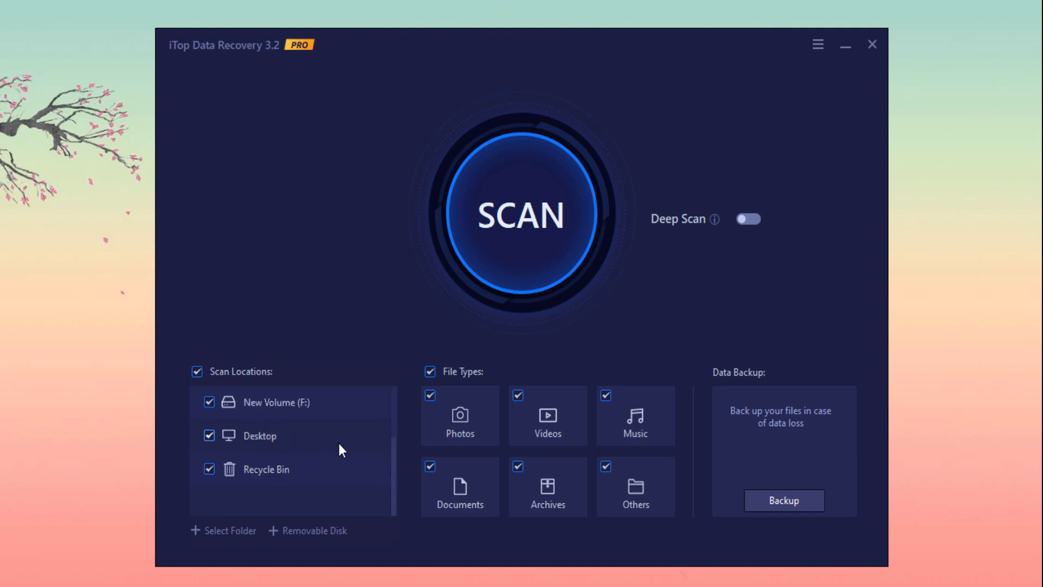
click(197, 371)
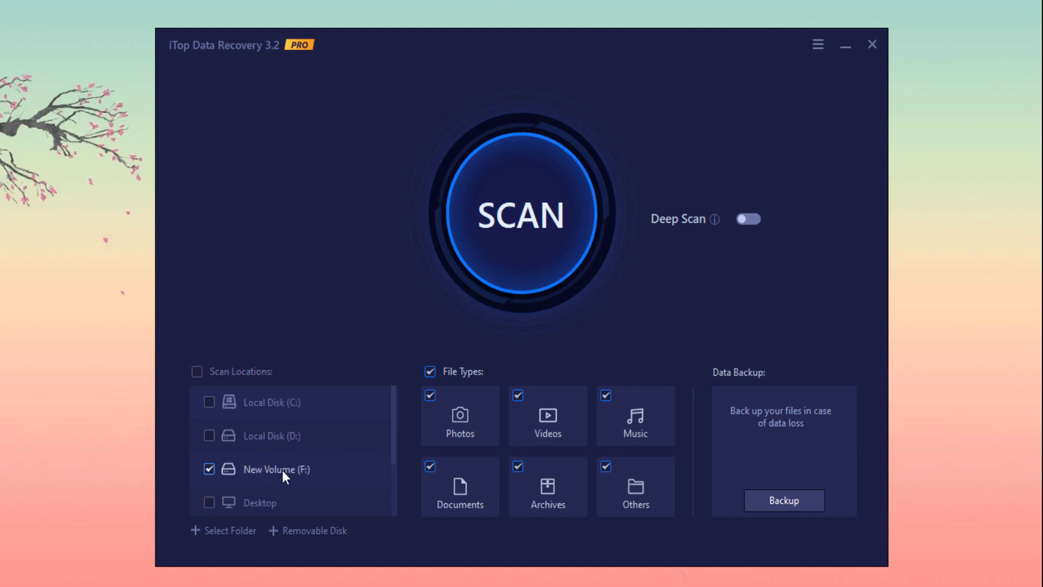
mouse_move(301, 480)
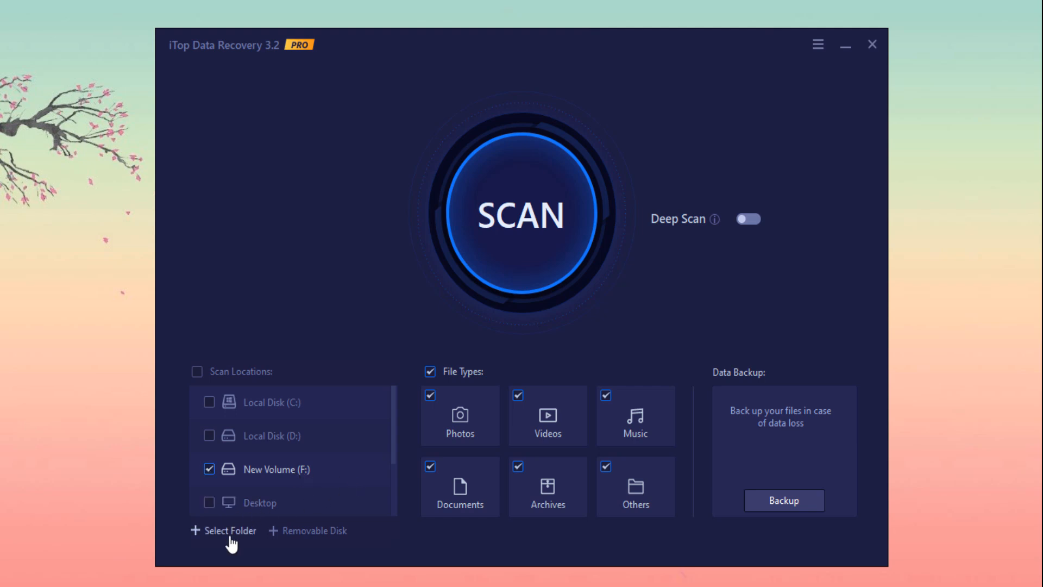
mouse_move(314, 537)
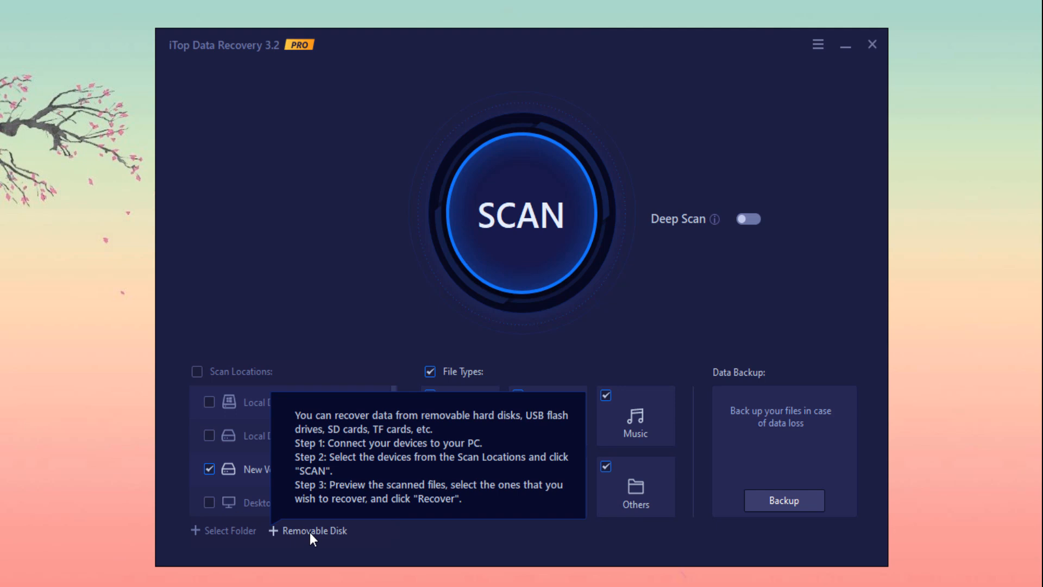
mouse_move(593, 530)
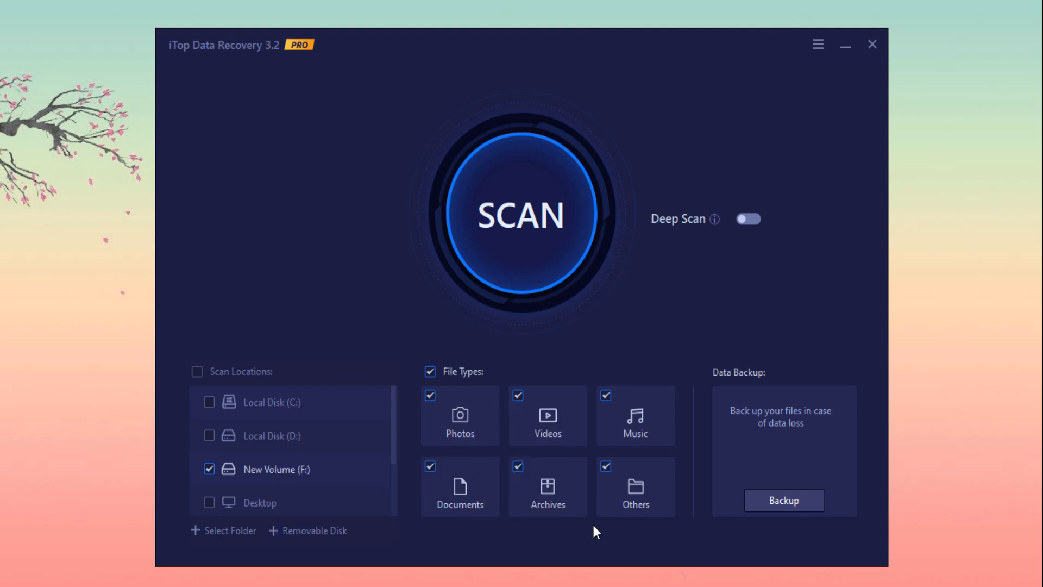
mouse_move(524, 431)
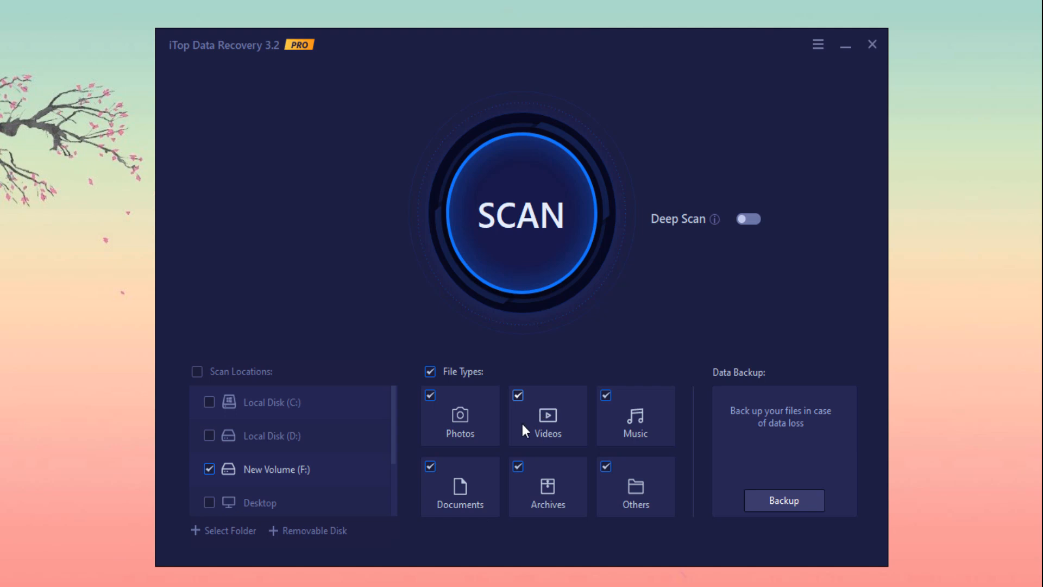
mouse_move(463, 418)
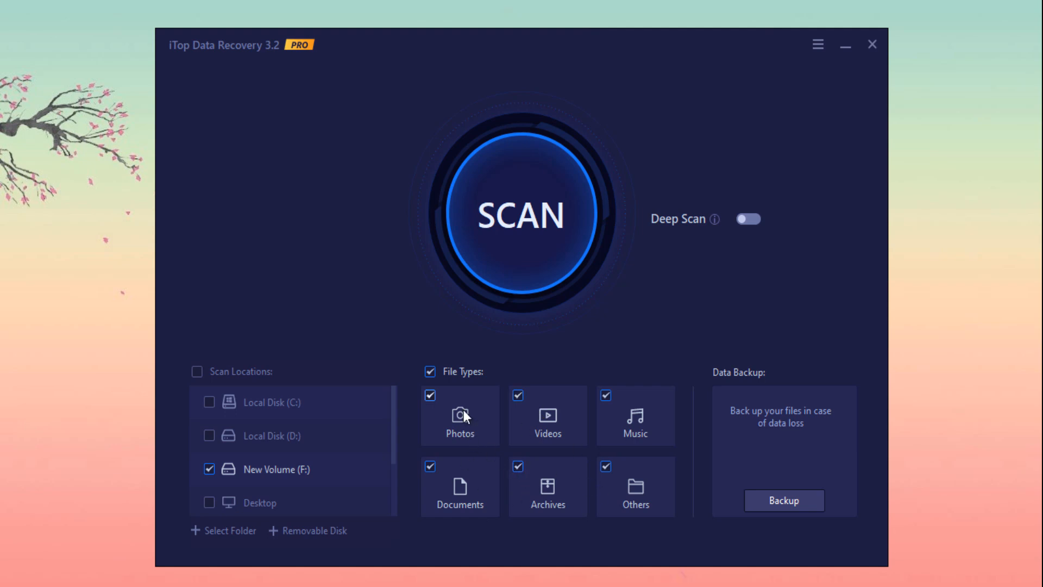
mouse_move(462, 453)
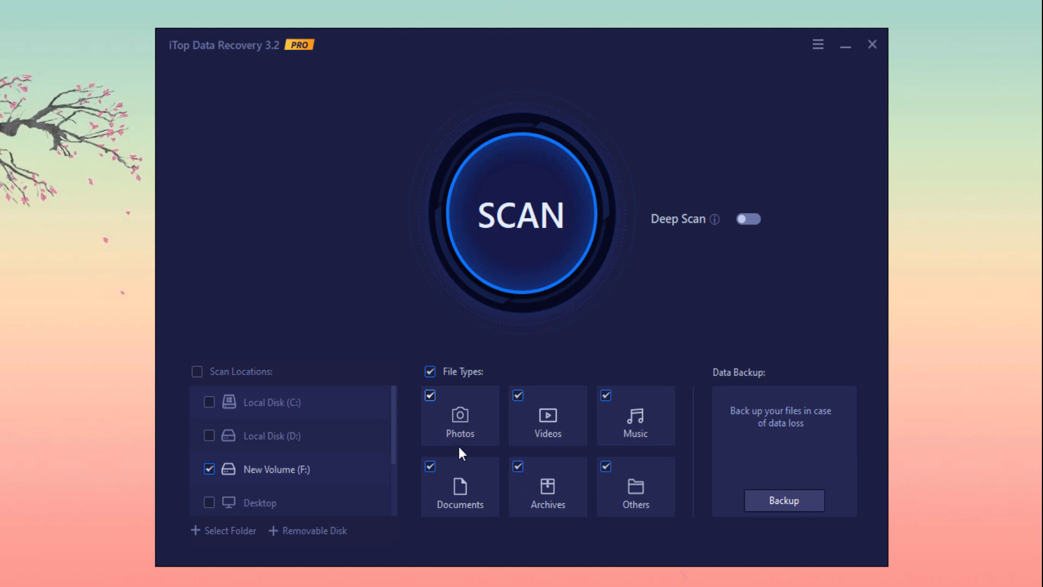
mouse_move(470, 495)
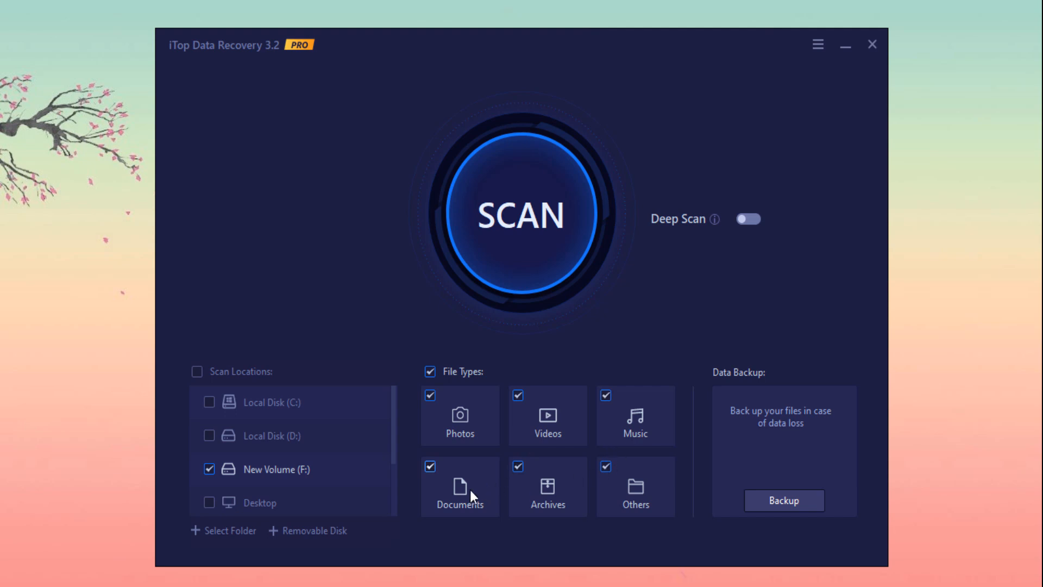
Uncheck Music, Documents and Archives, leaving Photos, Videos and Others selected
click(605, 466)
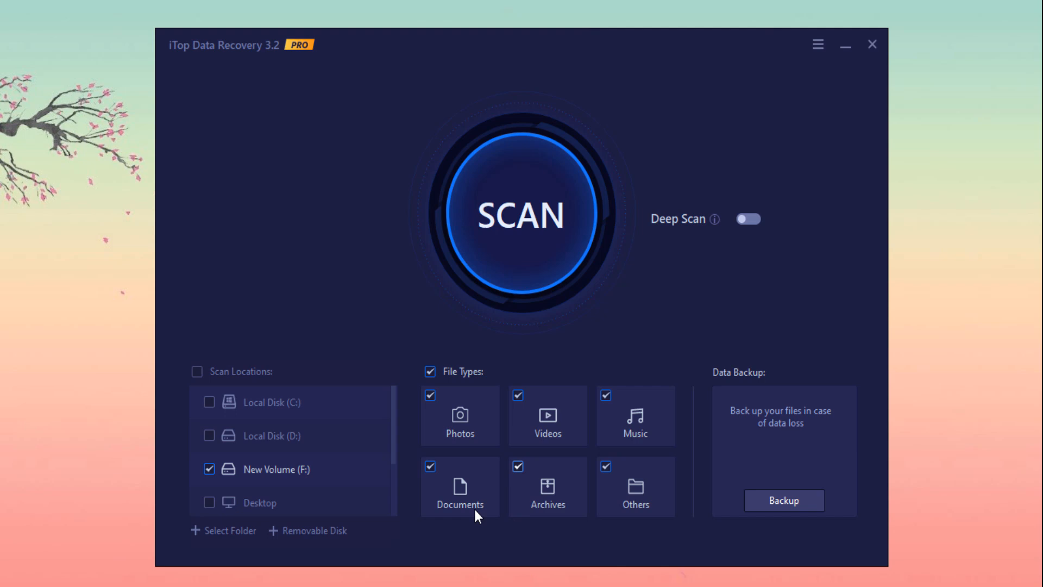
click(429, 466)
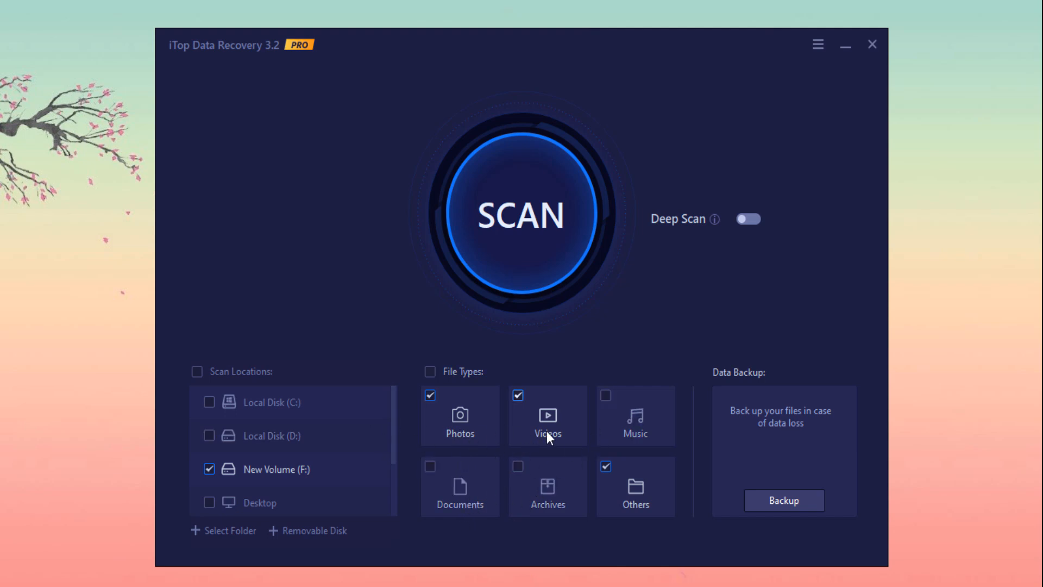
mouse_move(746, 485)
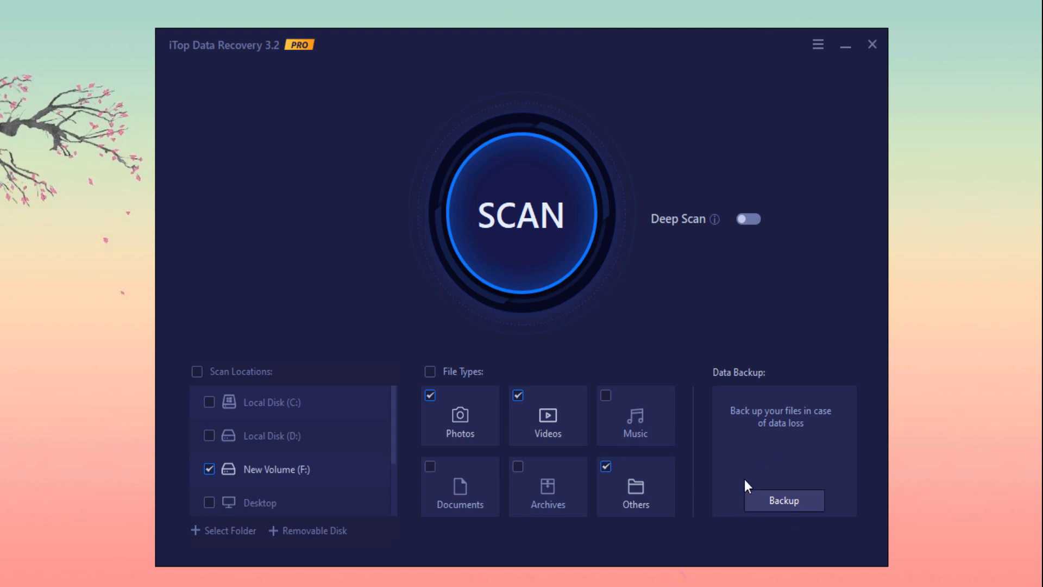
mouse_move(779, 550)
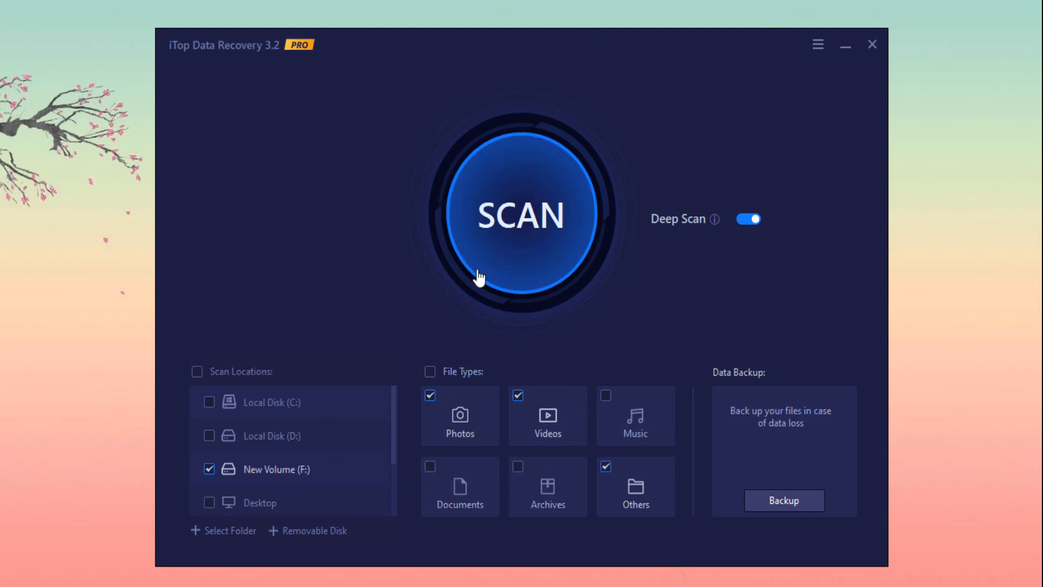
mouse_move(729, 313)
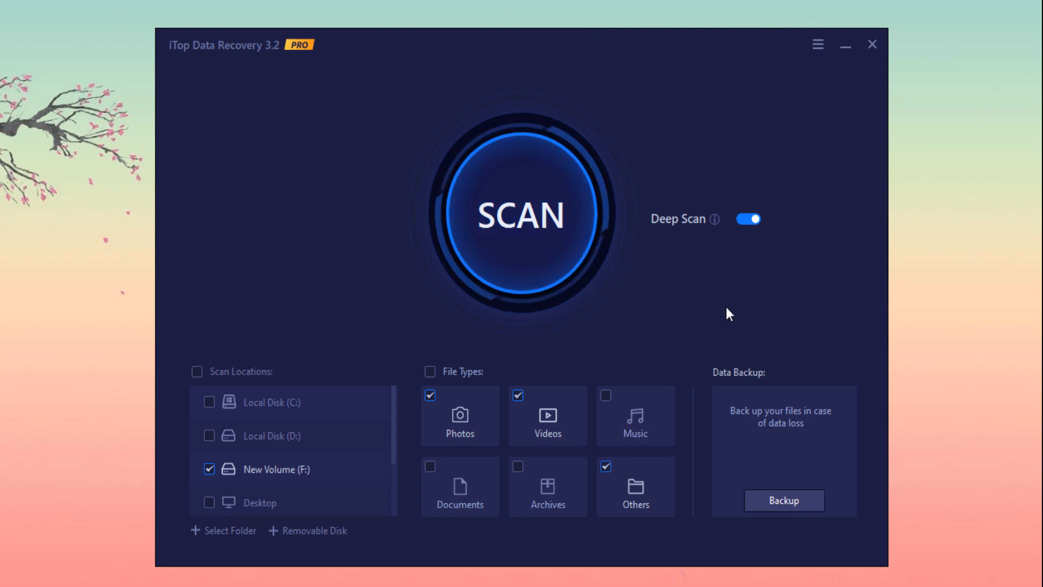
mouse_move(750, 258)
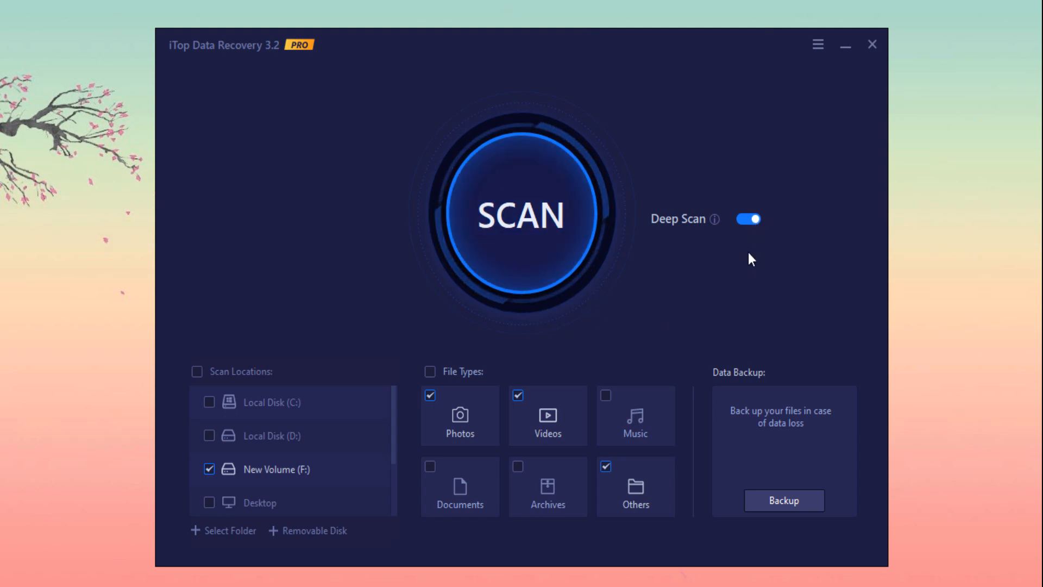
mouse_move(520, 269)
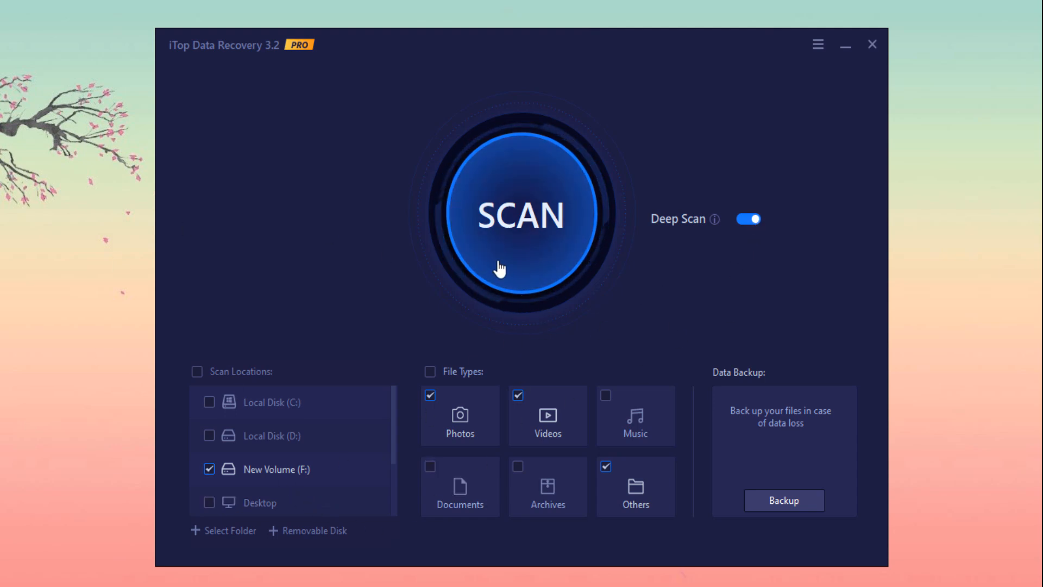
Start a deep scan and stop it right away
click(521, 215)
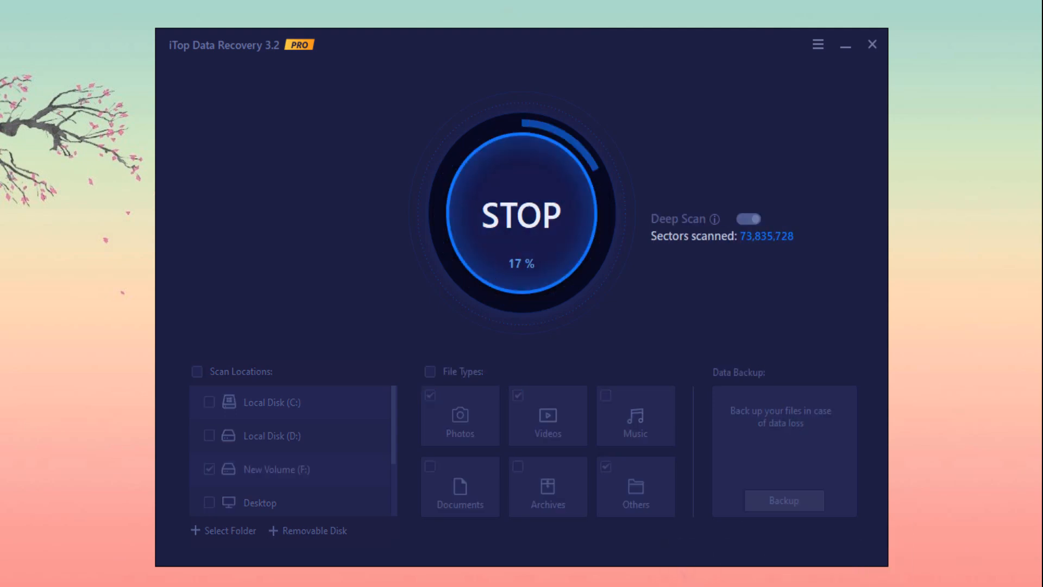
click(521, 215)
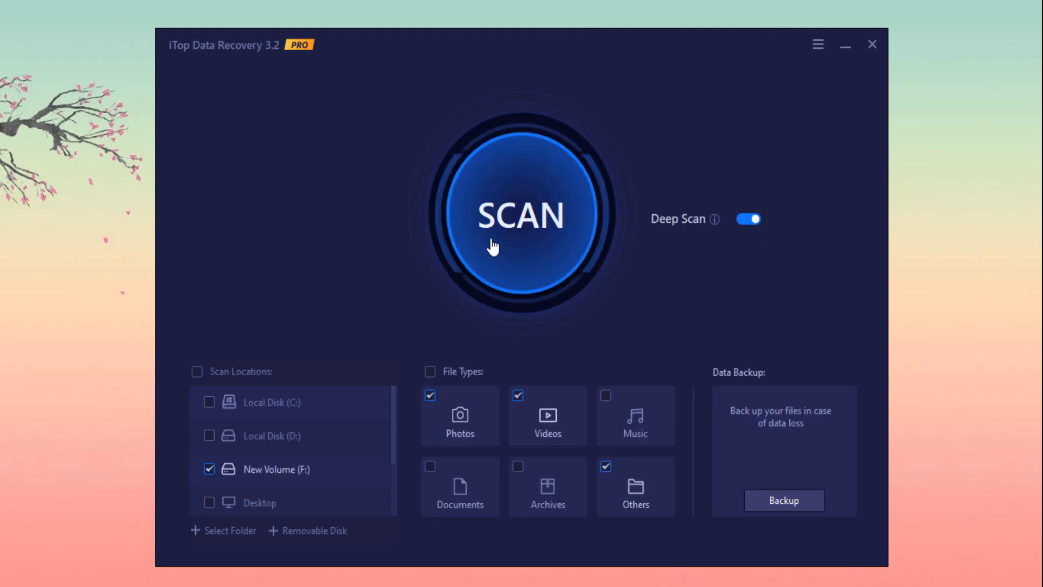
Run the scan, view results by location, then return to the file-type view
click(521, 216)
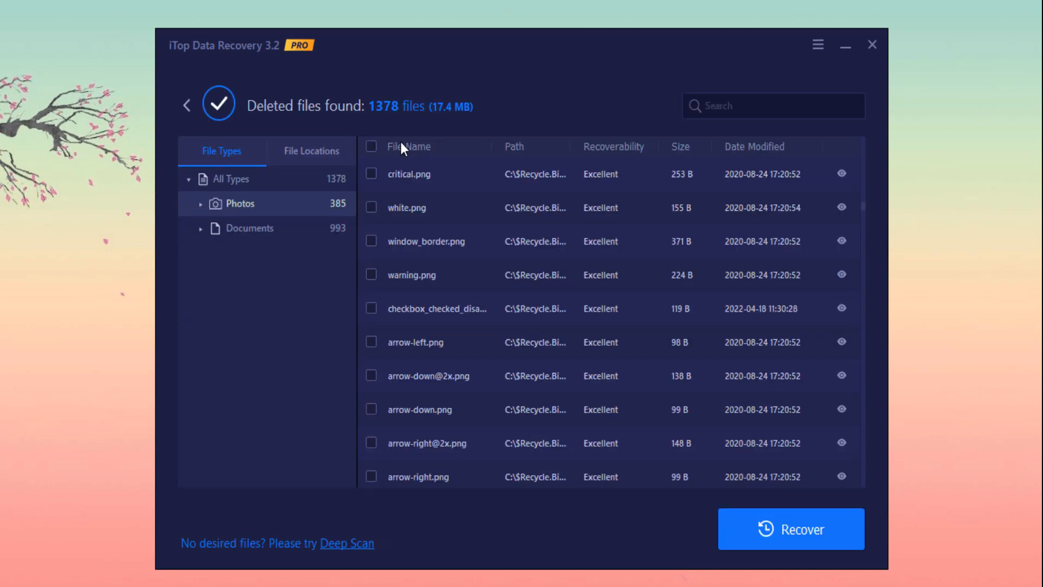
mouse_move(493, 210)
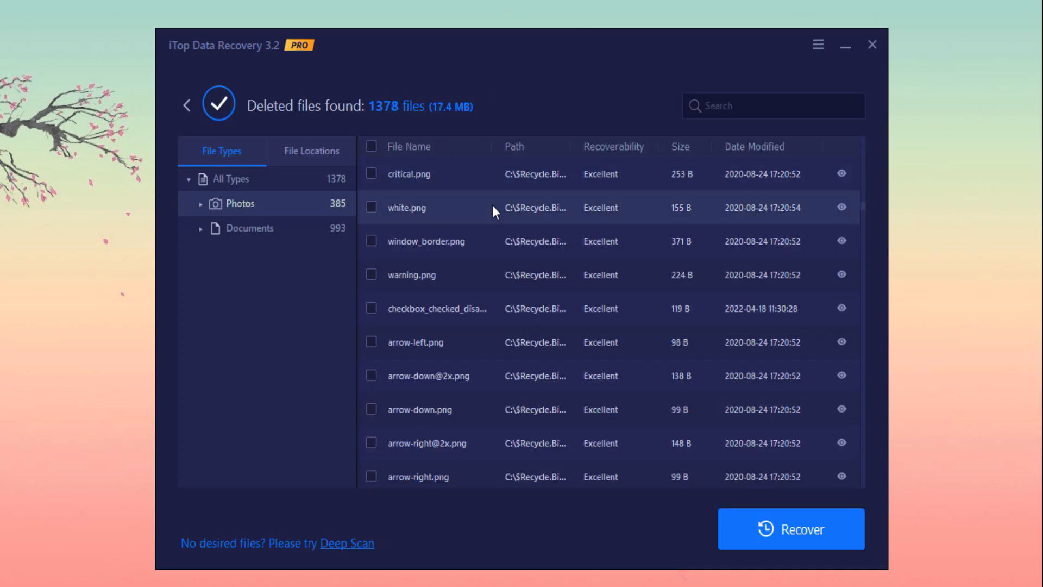
mouse_move(389, 131)
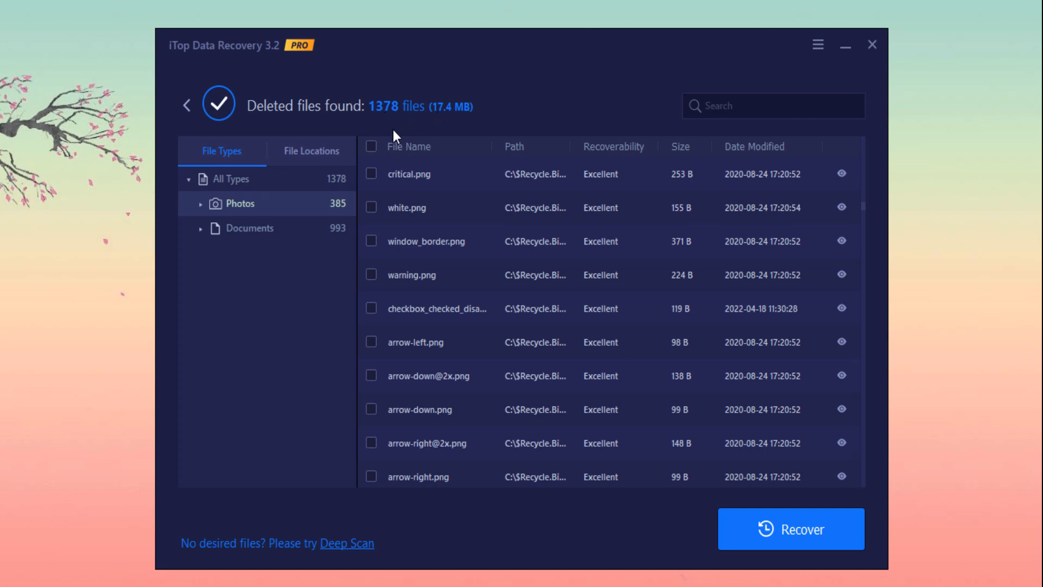
click(310, 151)
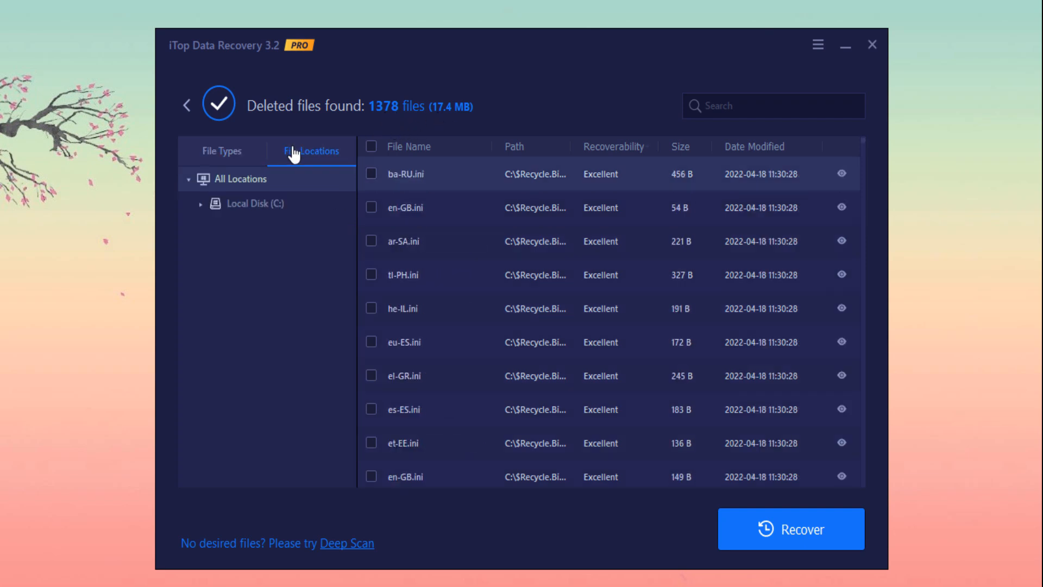
click(221, 151)
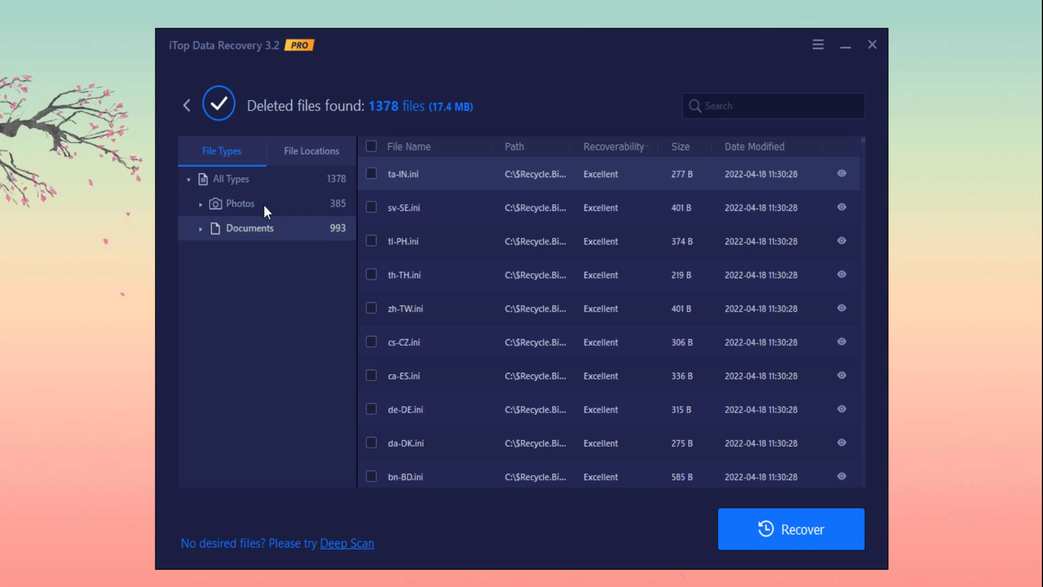
mouse_move(278, 212)
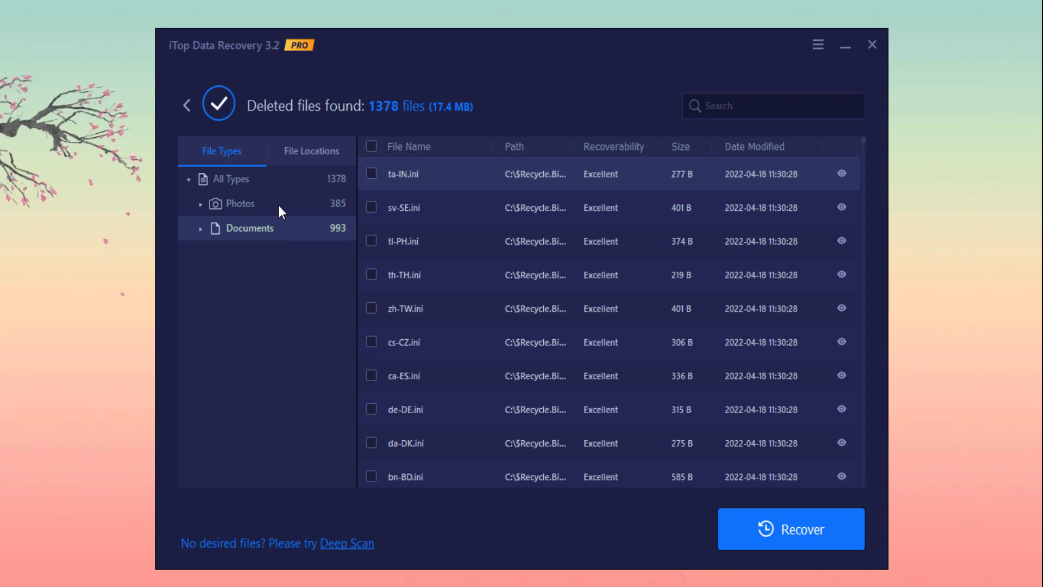
Show the deleted photos and scroll to mark slider-groove.png, overflow.png and two more
click(240, 202)
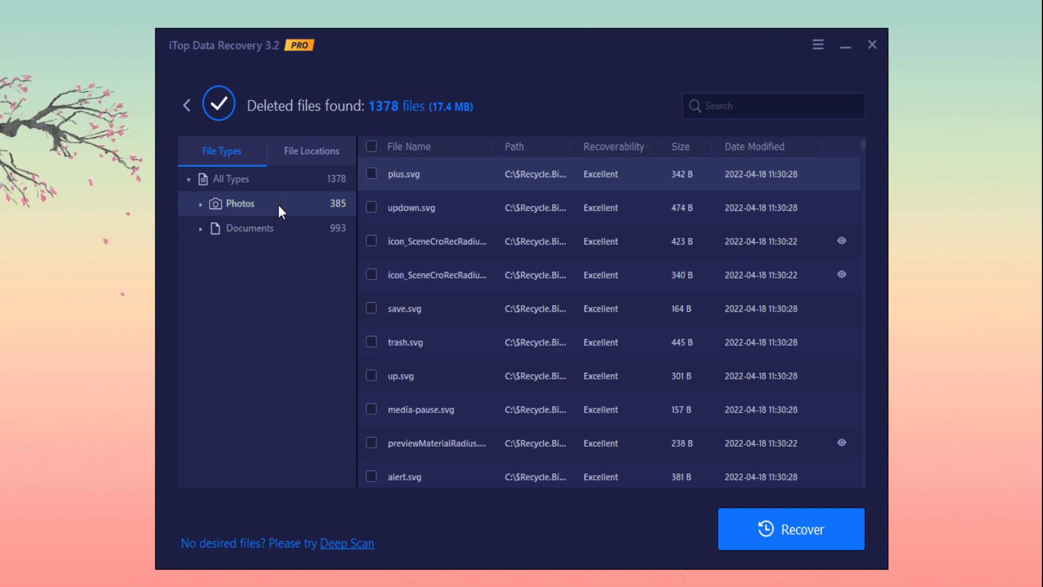
mouse_move(399, 230)
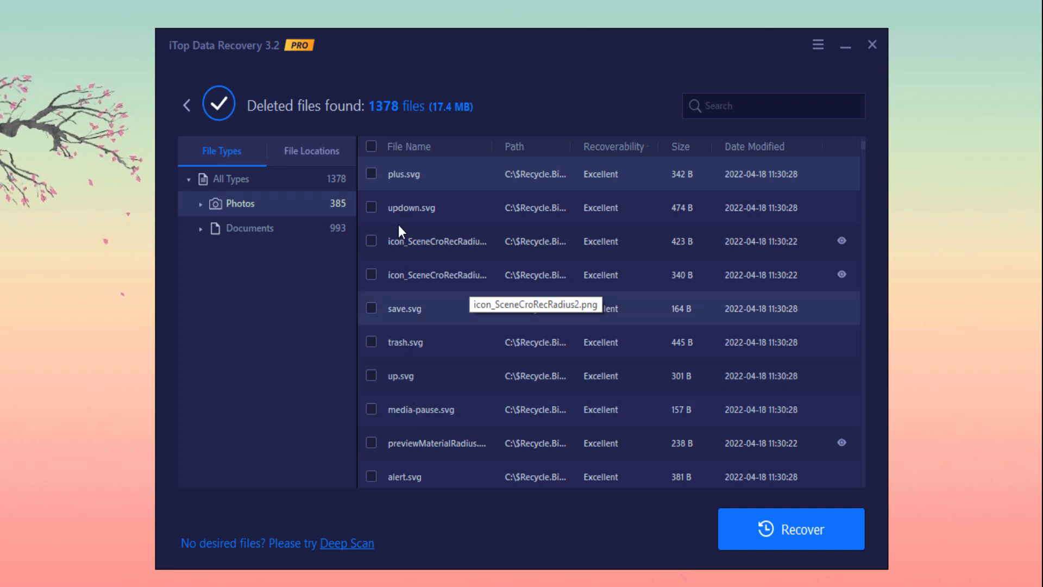
scroll(down, 3)
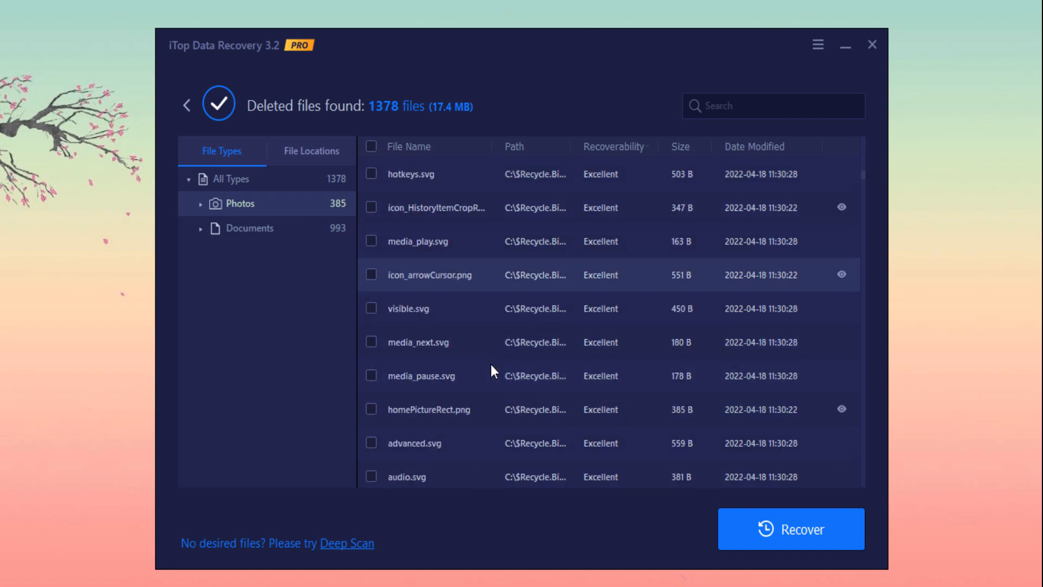
scroll(down, 3)
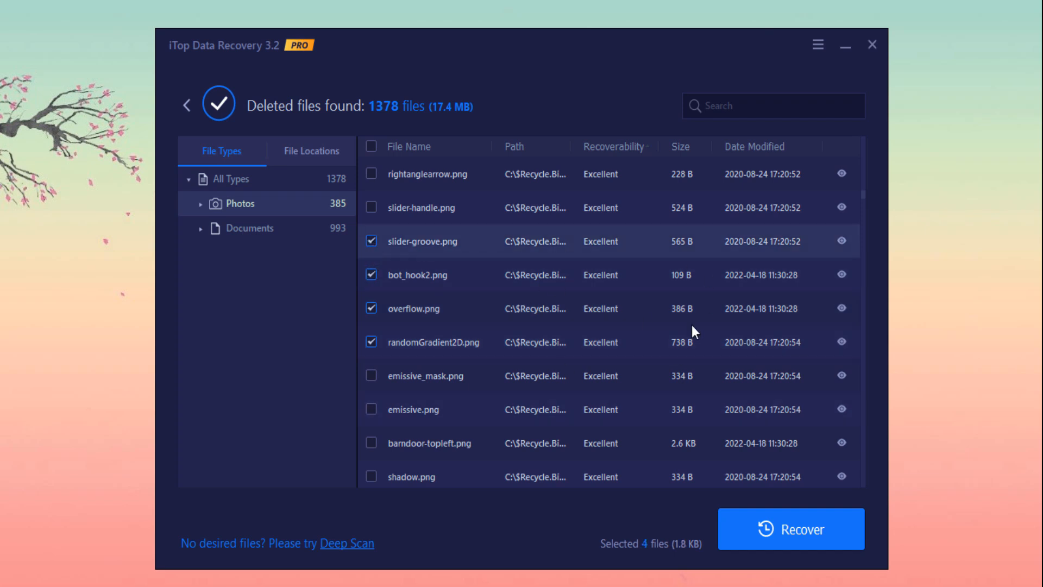
Recover the four marked photos to Local Disk (D:)
click(790, 528)
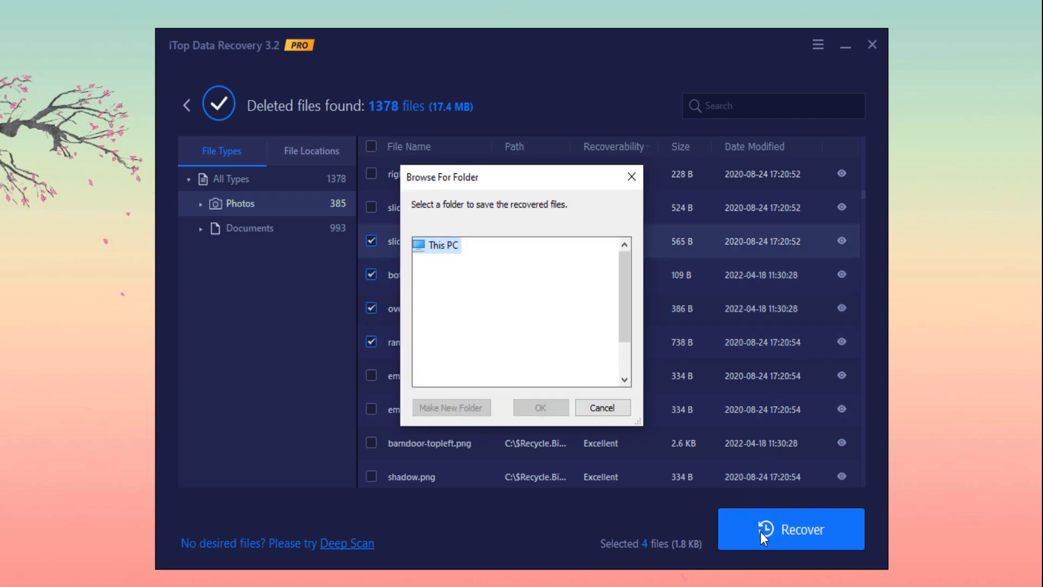
click(421, 245)
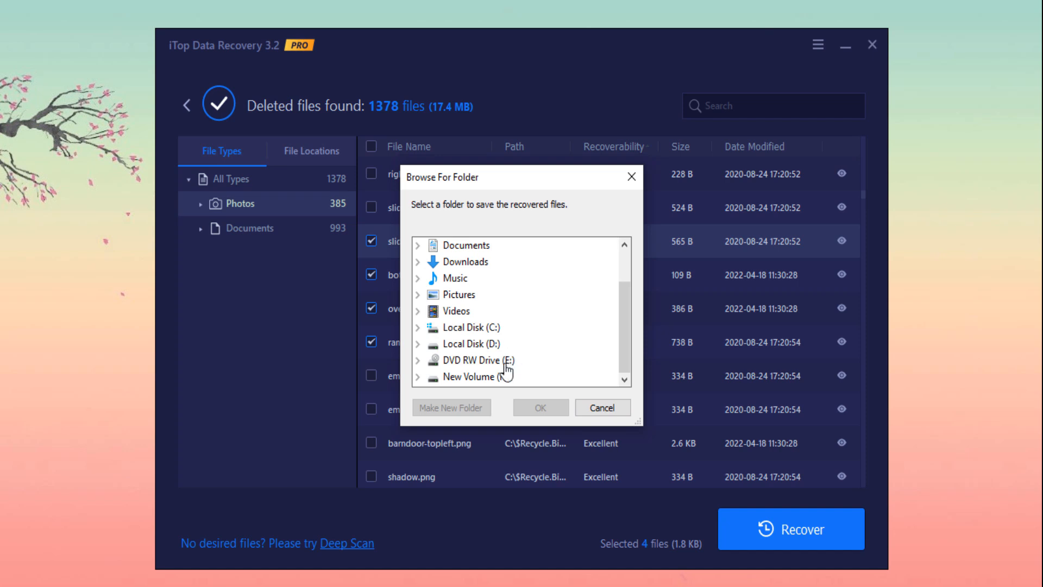
mouse_move(466, 344)
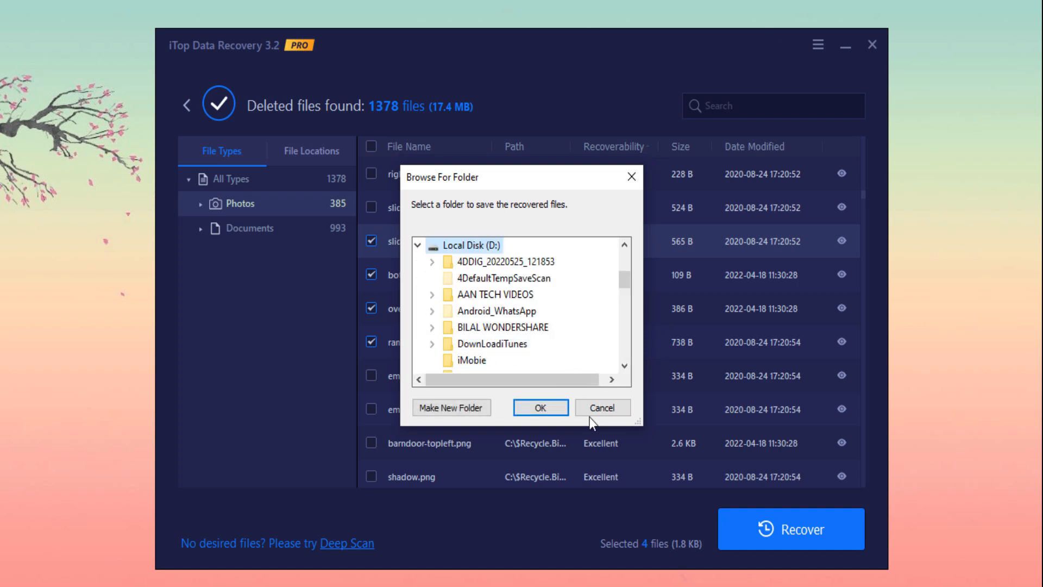
click(540, 406)
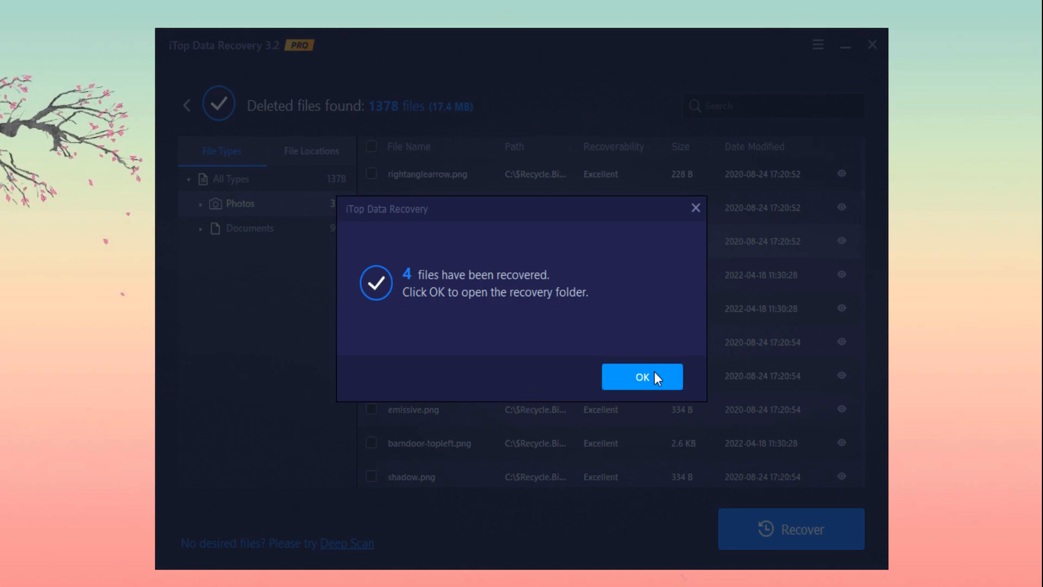
Open the recovery folder on Local Disk (D:) in File Explorer, then return
click(640, 376)
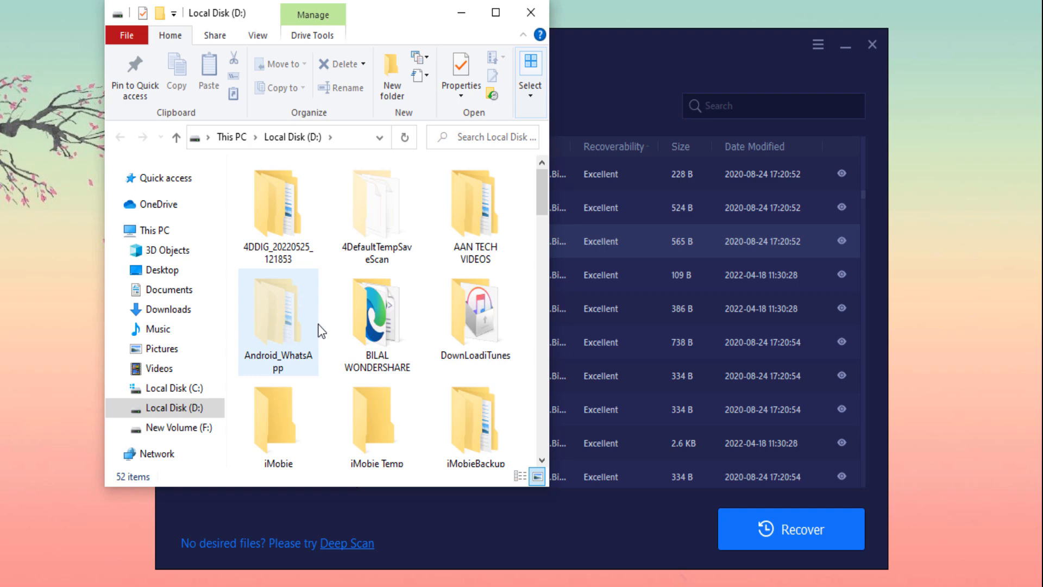
click(530, 12)
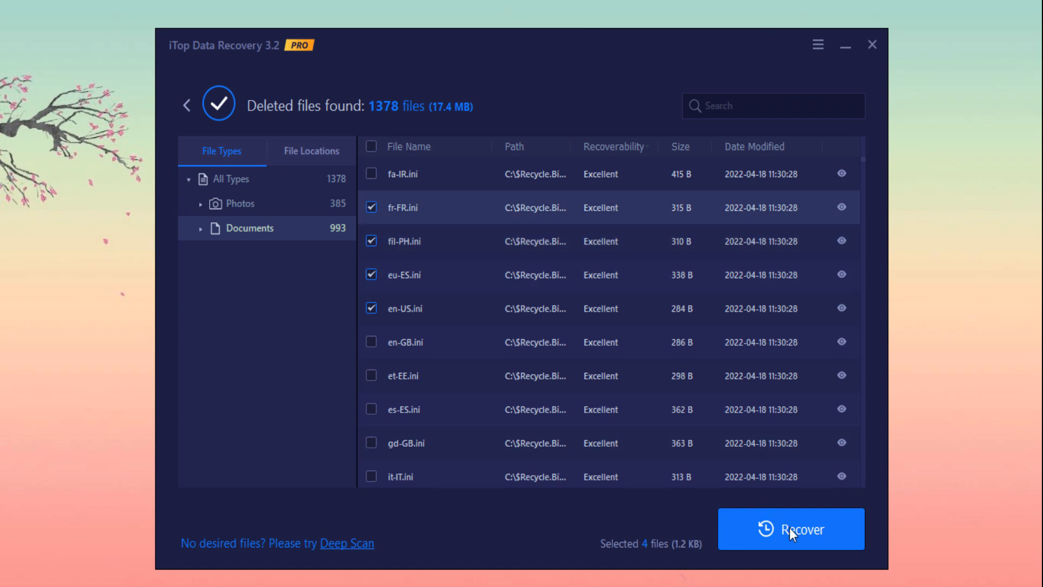
Recover the four .ini documents, including fr-FR.ini and en-US.ini, to the Desktop
click(790, 528)
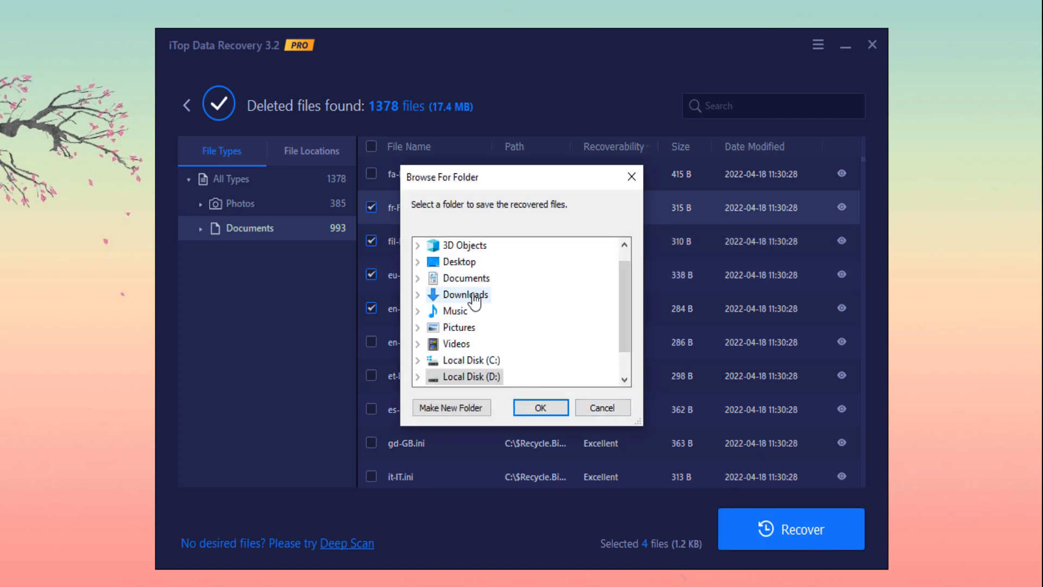
click(459, 261)
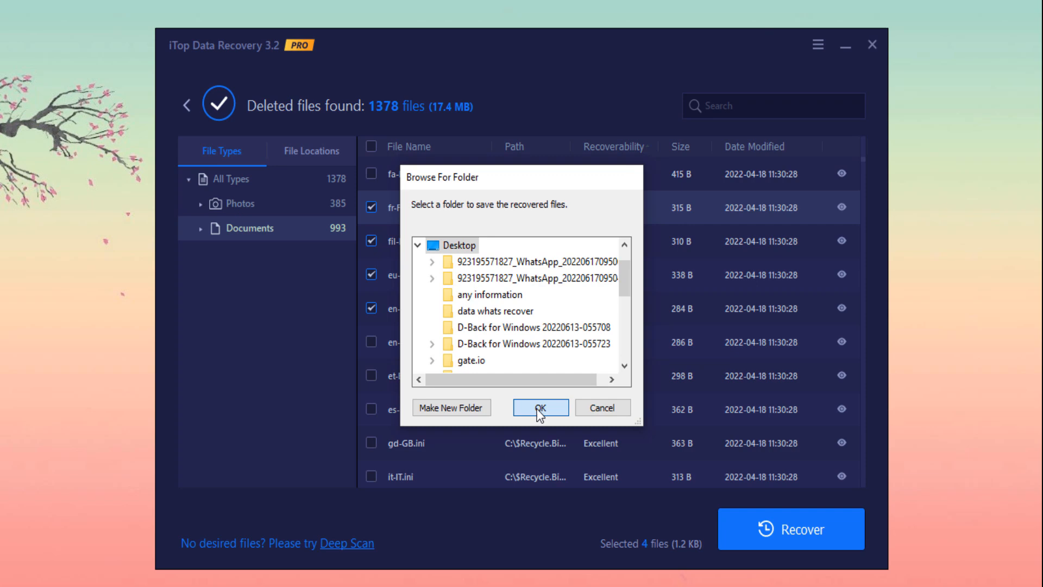
click(539, 407)
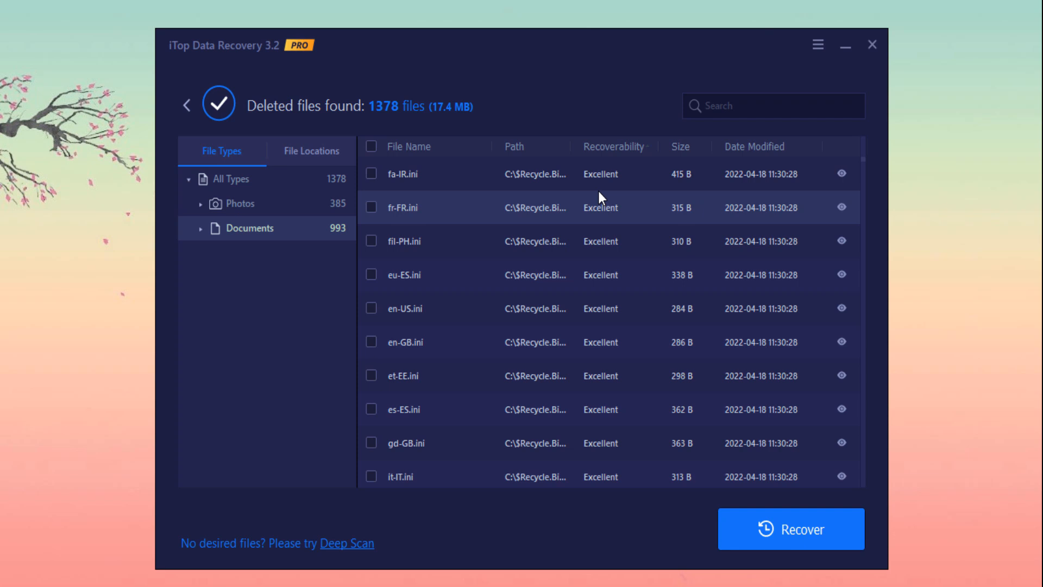
mouse_move(238, 71)
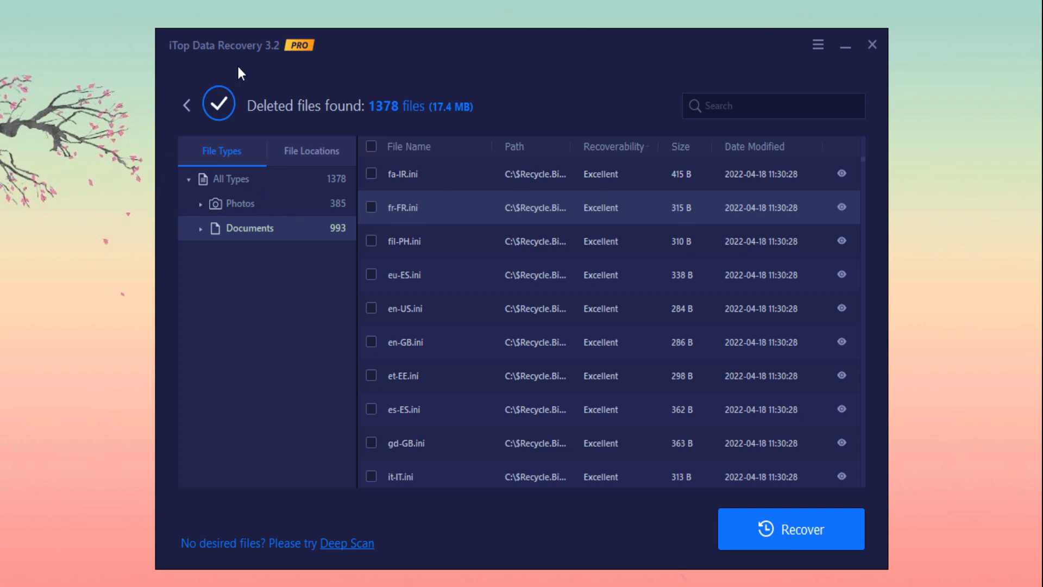
scroll(down, 3)
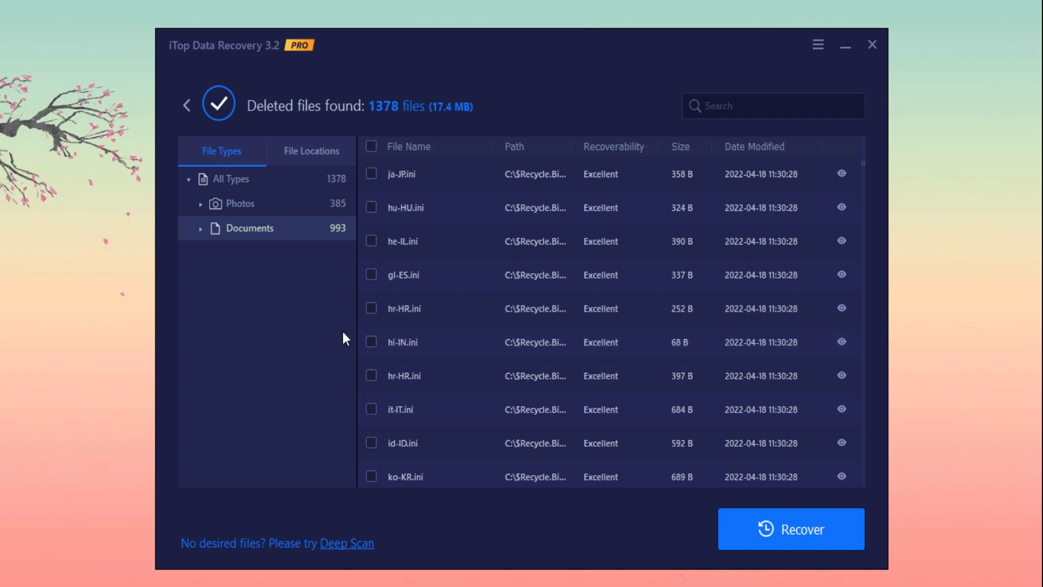
mouse_move(299, 547)
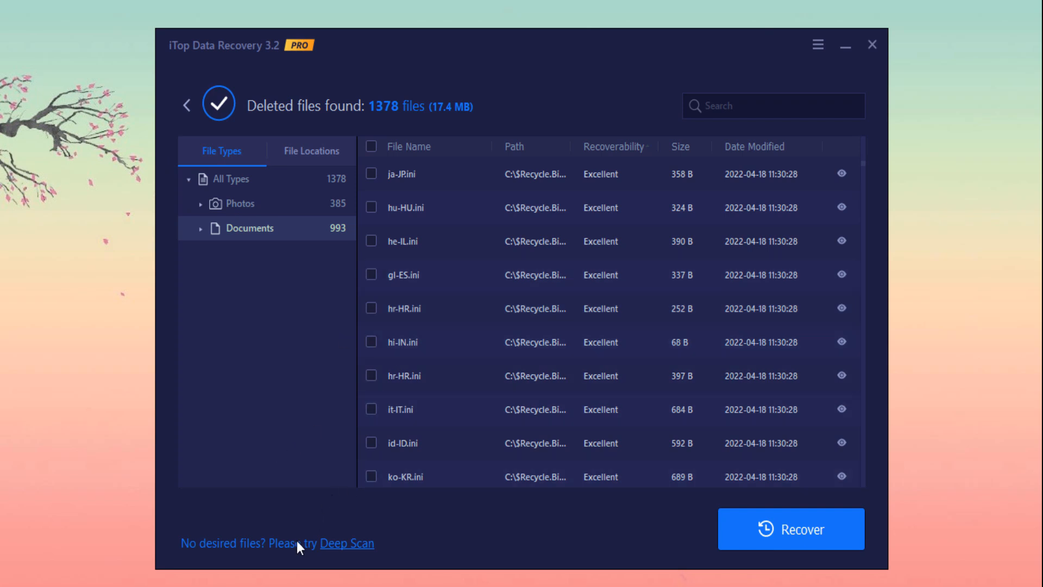
Go back from the results page and confirm discarding the scan results
click(186, 105)
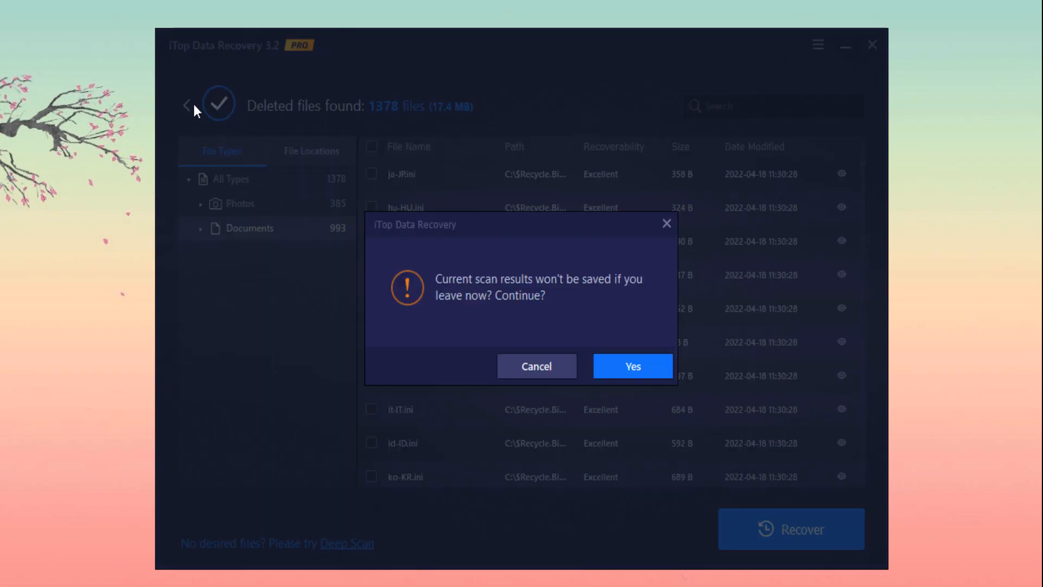
click(631, 366)
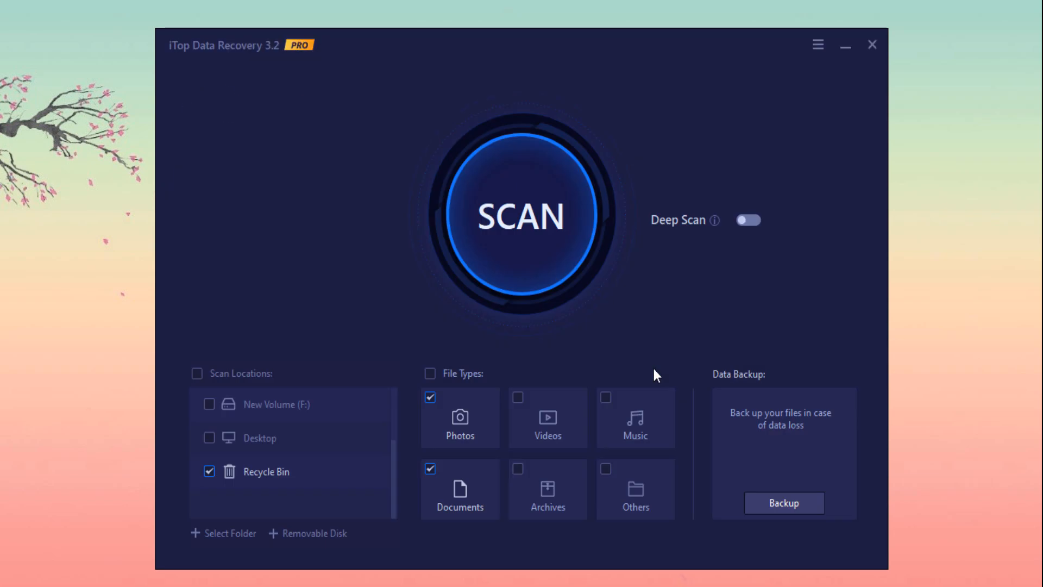
mouse_move(799, 357)
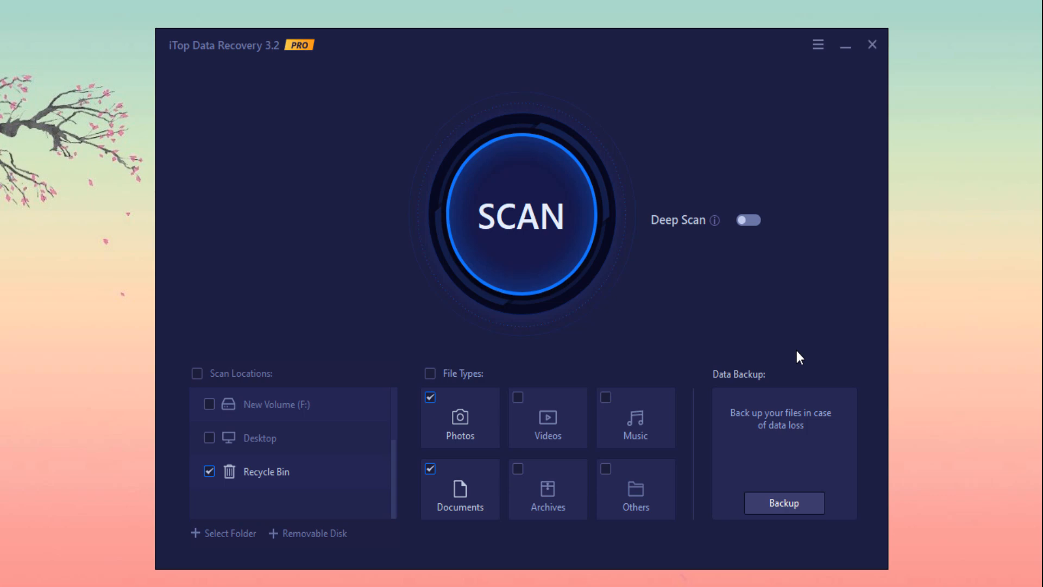
mouse_move(771, 486)
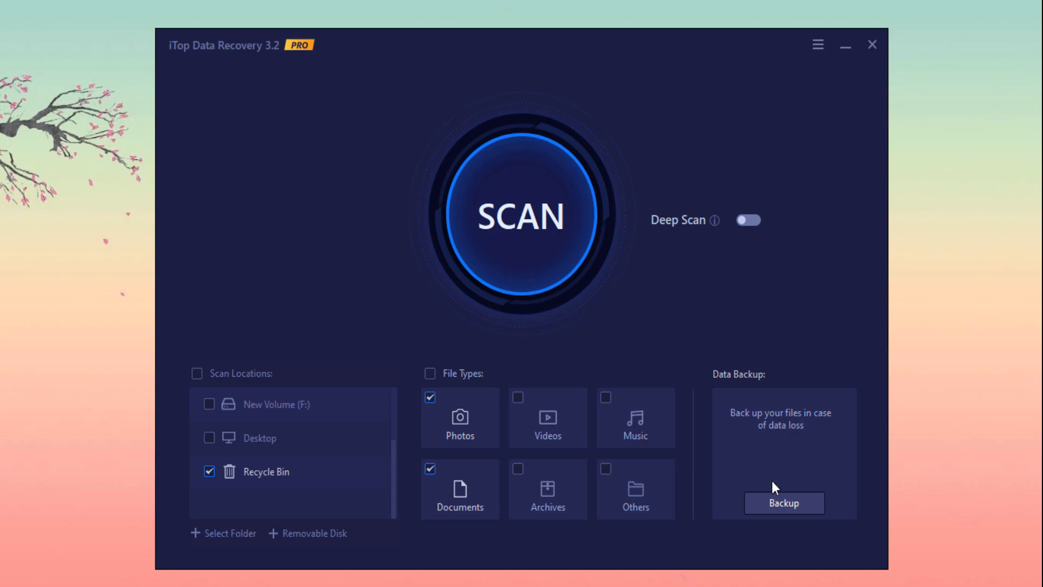